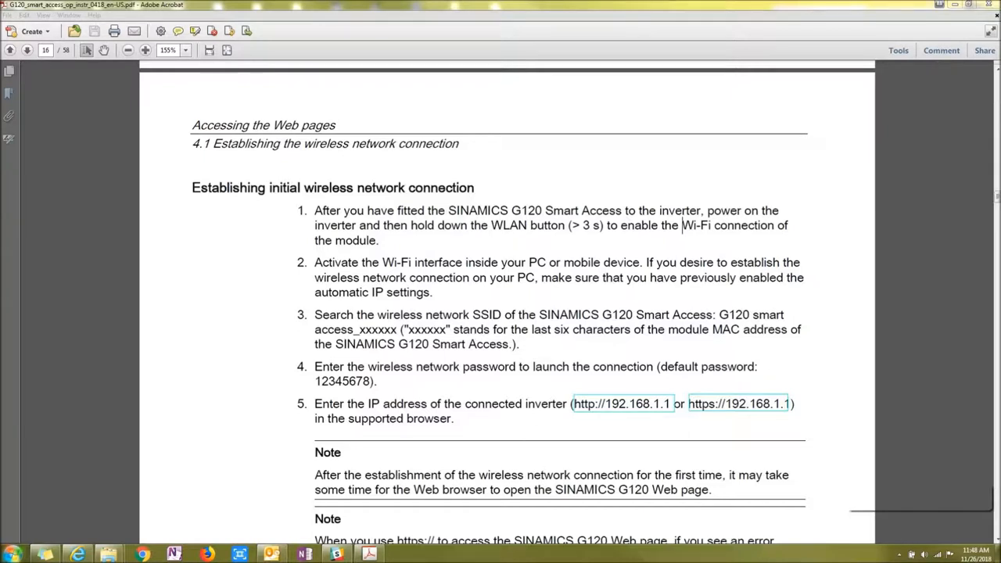
mouse_move(930, 391)
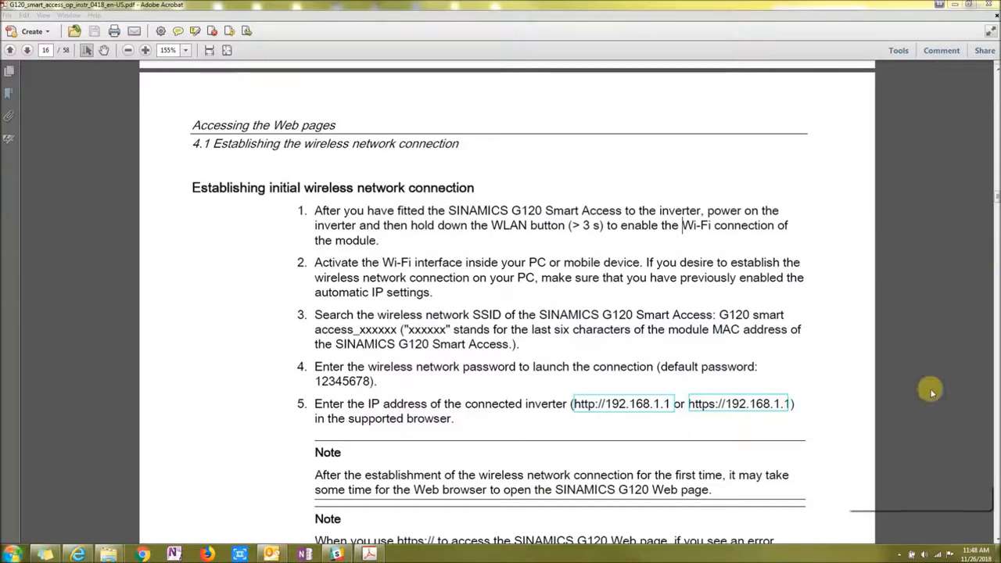
mouse_move(923, 481)
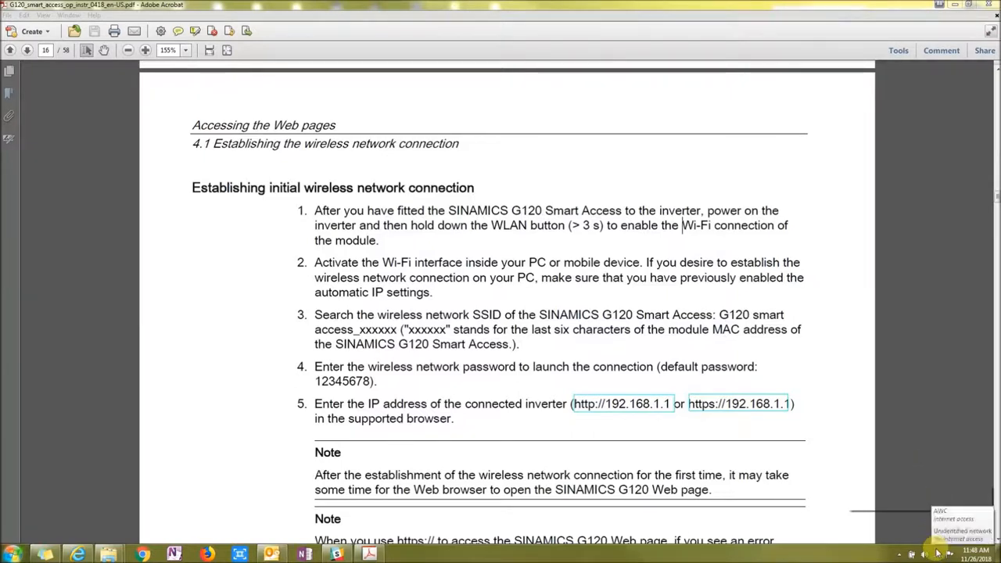
click(925, 554)
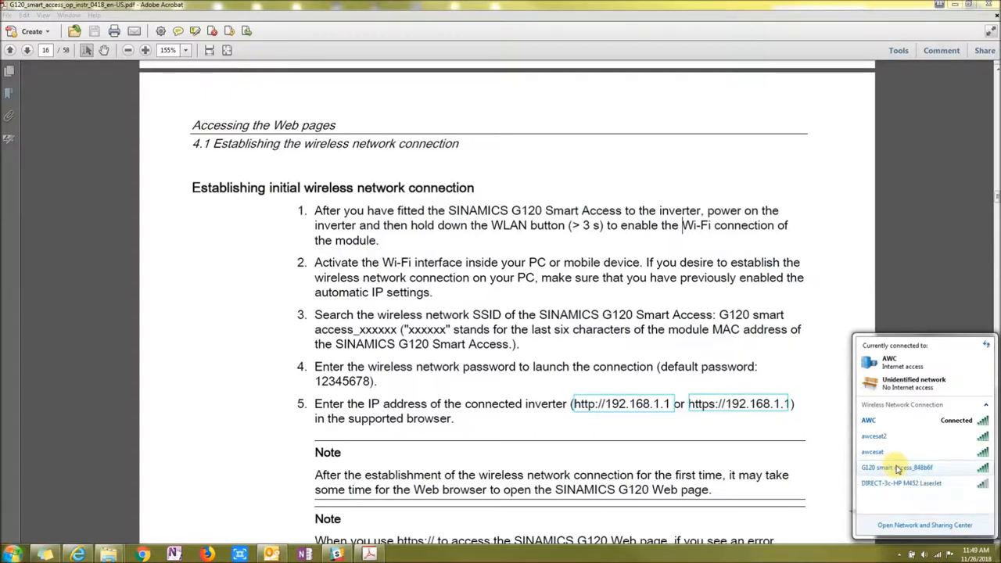
click(896, 467)
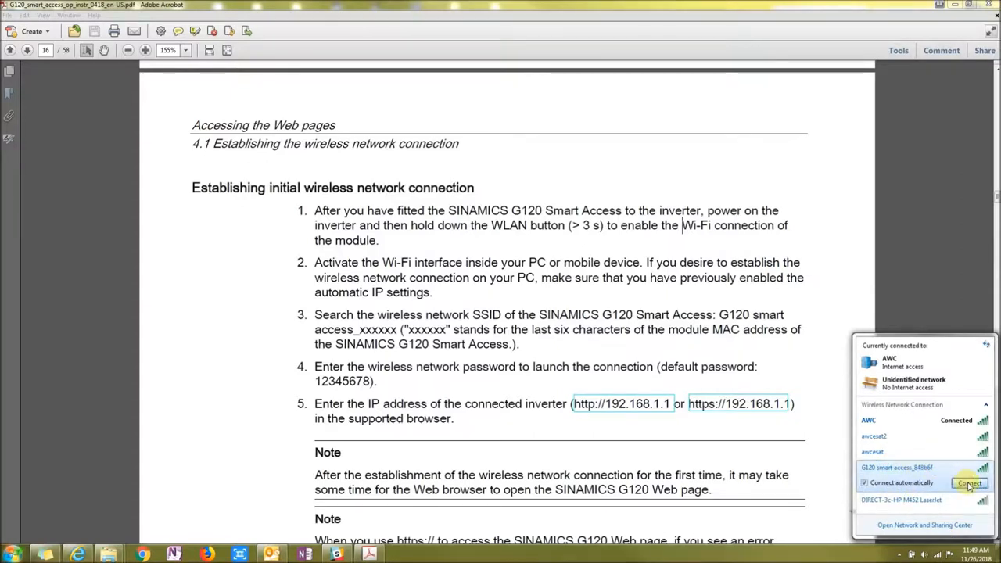
click(969, 483)
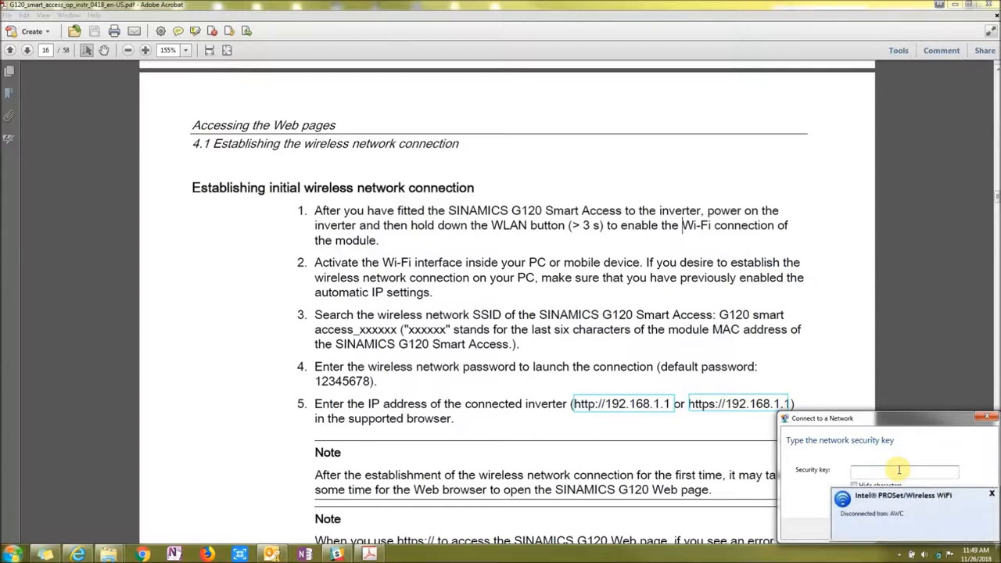
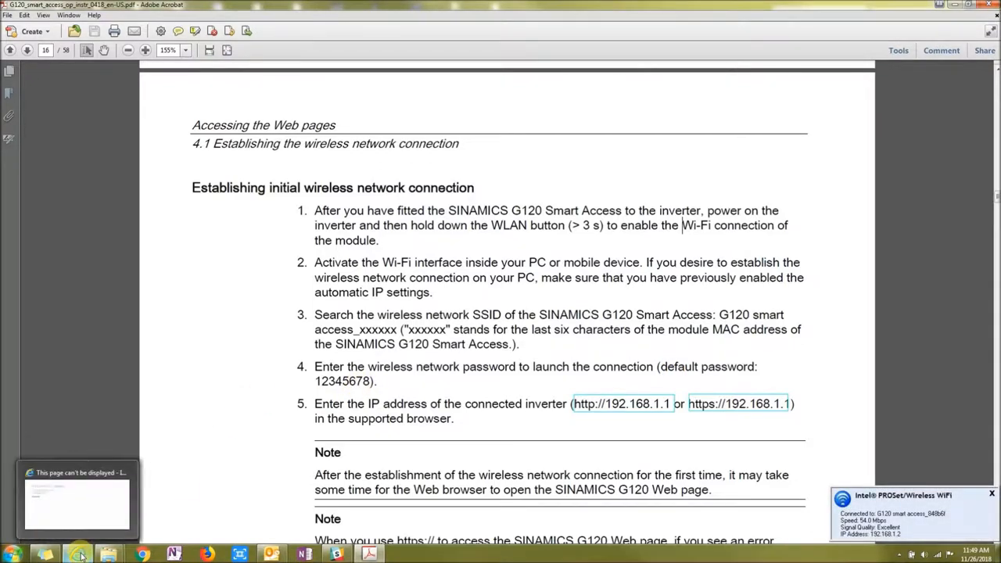
click(77, 500)
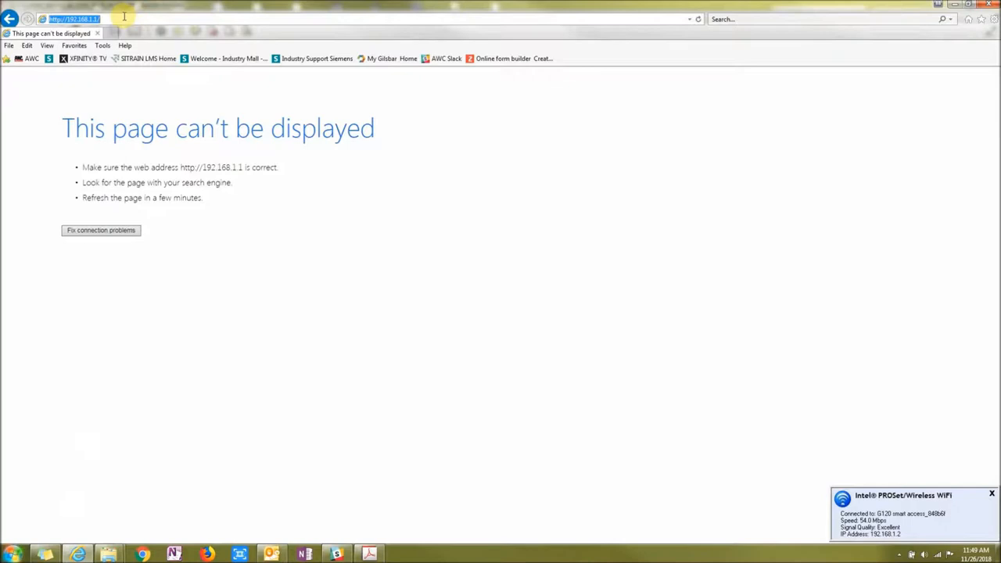
click(78, 19)
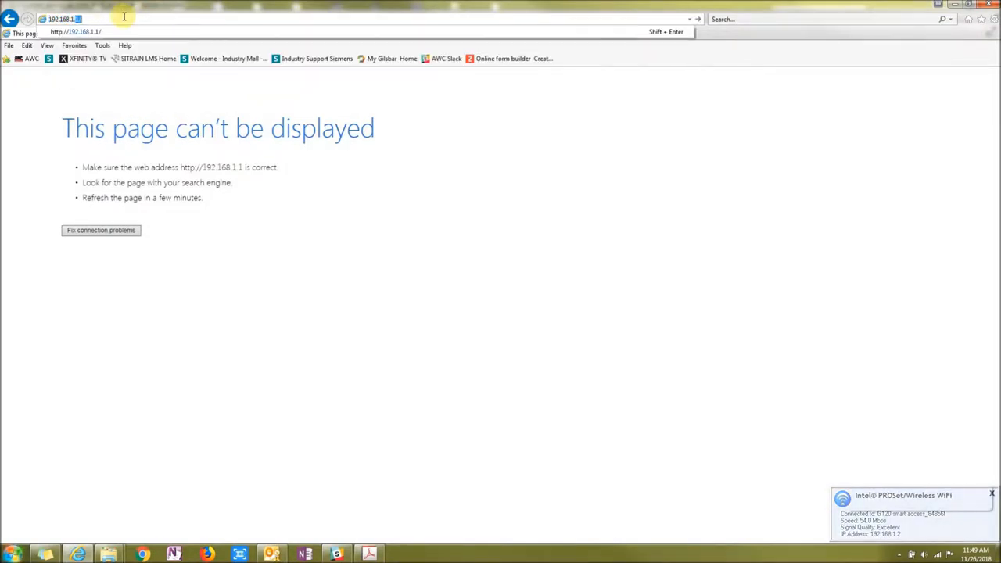
key(Return)
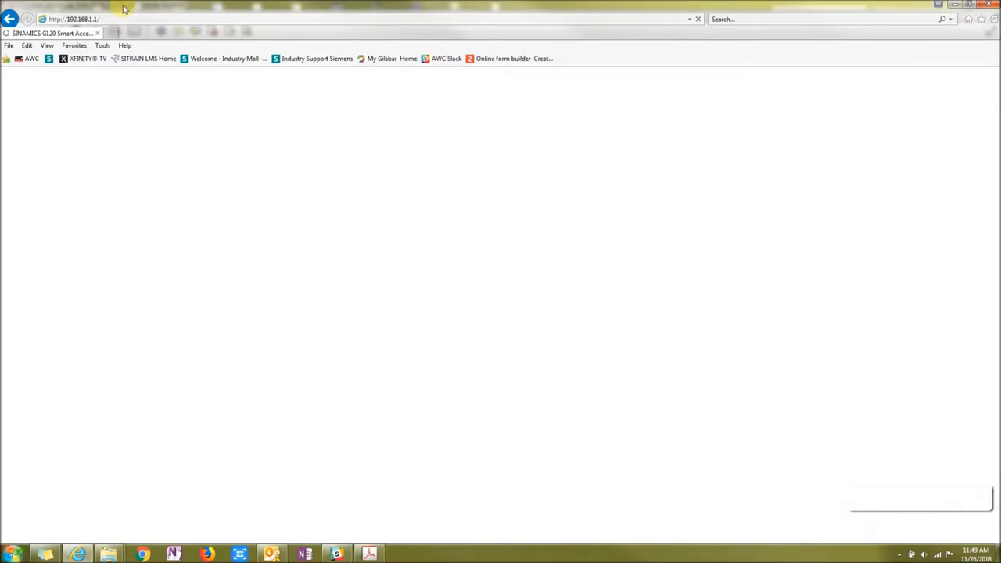
mouse_move(391, 193)
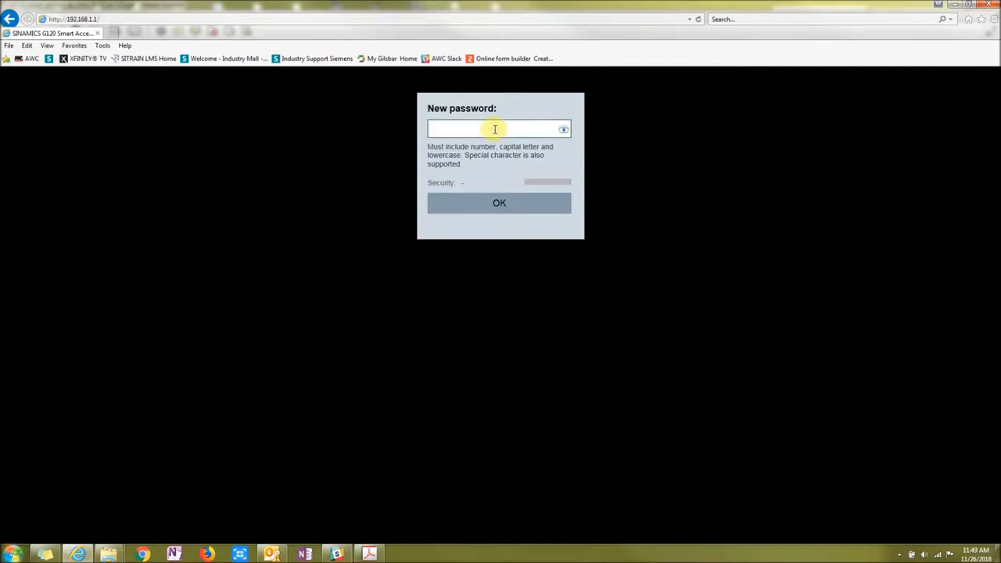
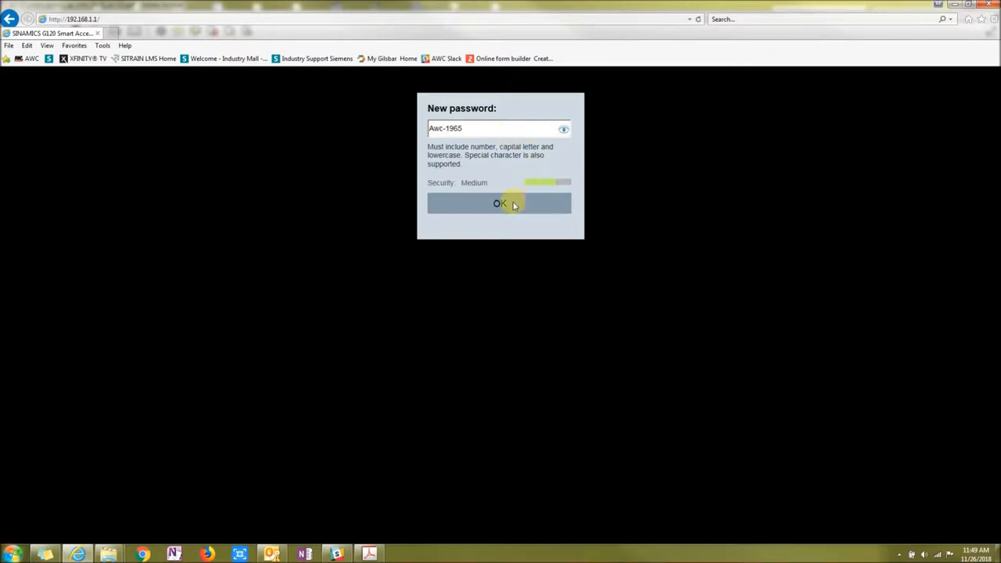
click(499, 203)
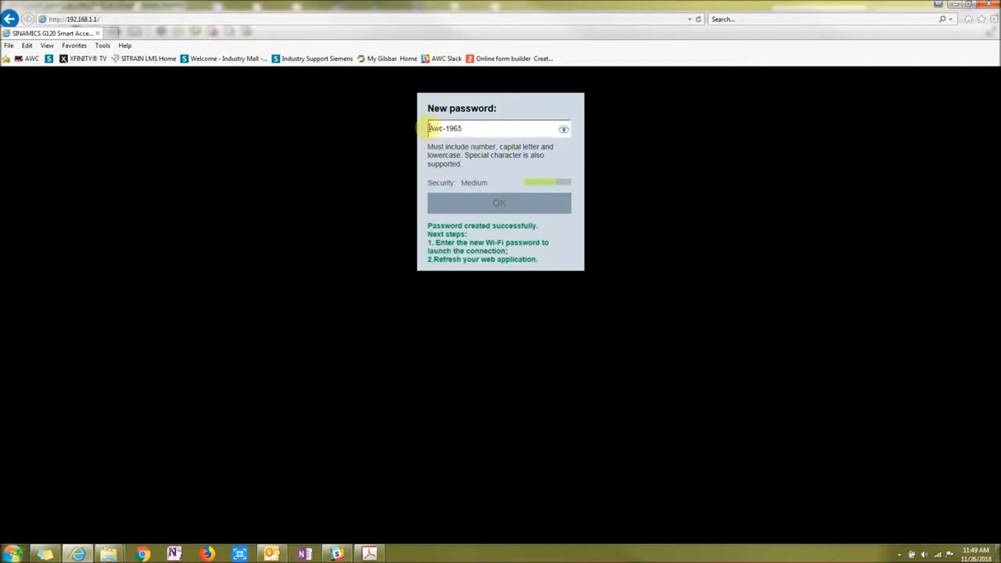
click(938, 553)
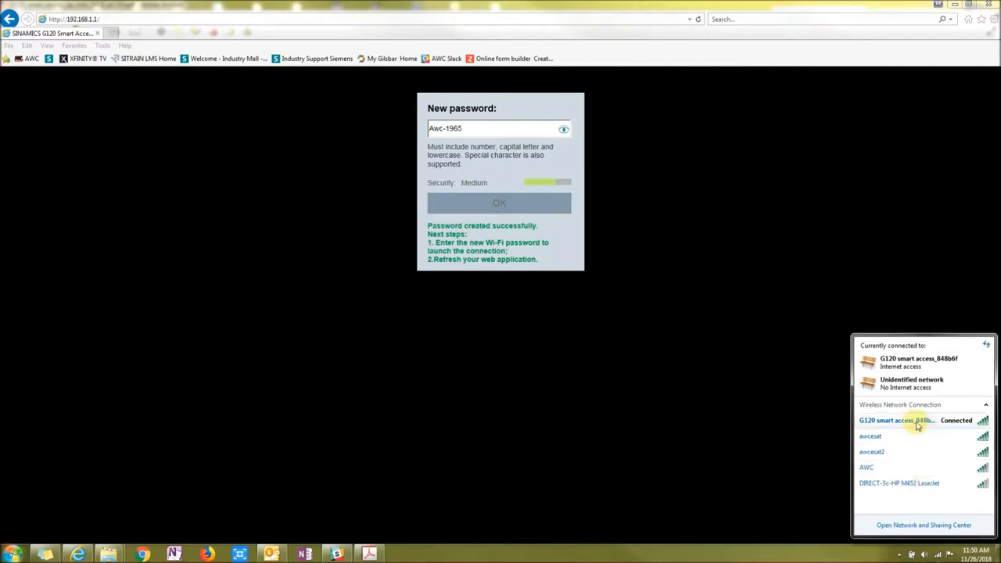
right_click(895, 421)
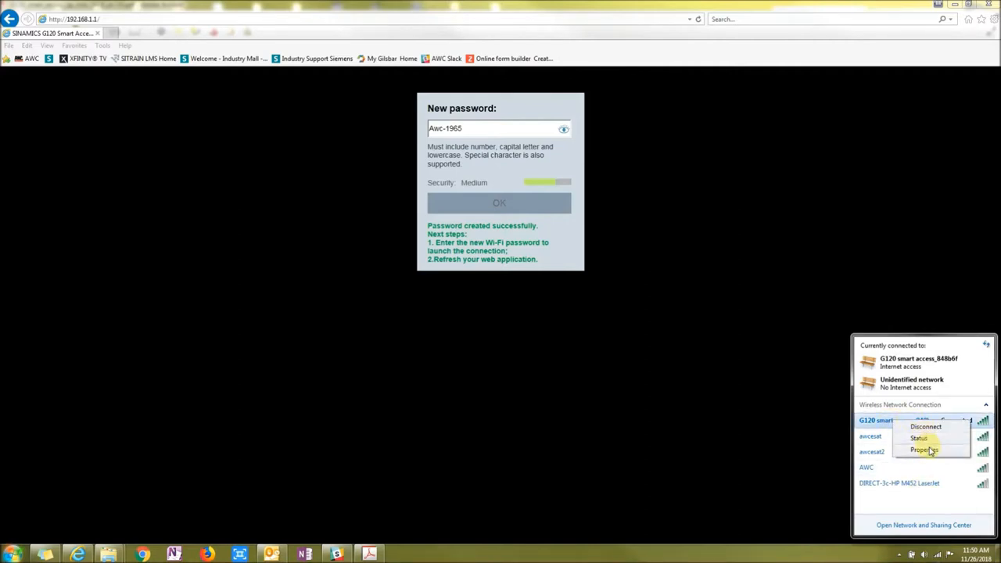
click(923, 450)
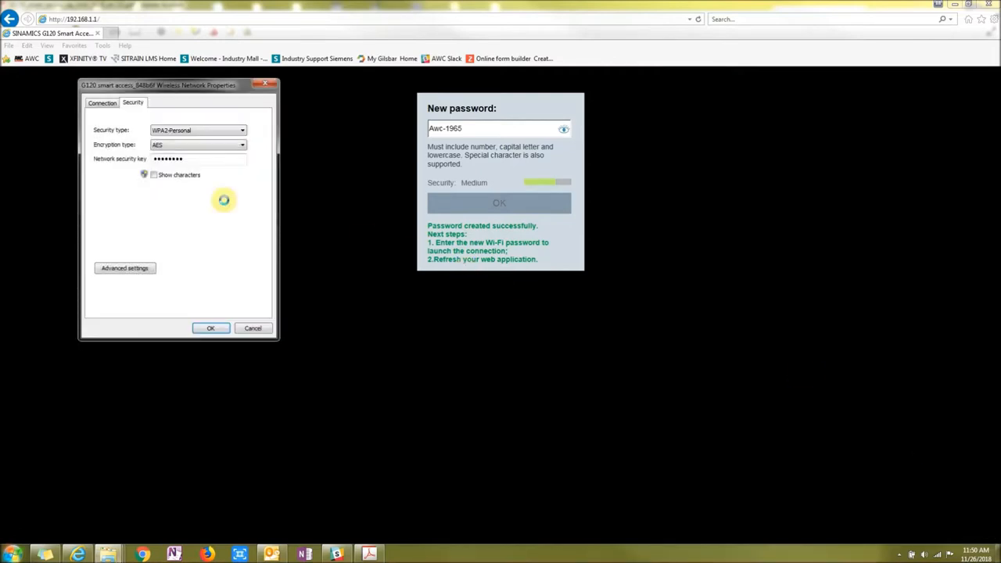
click(154, 174)
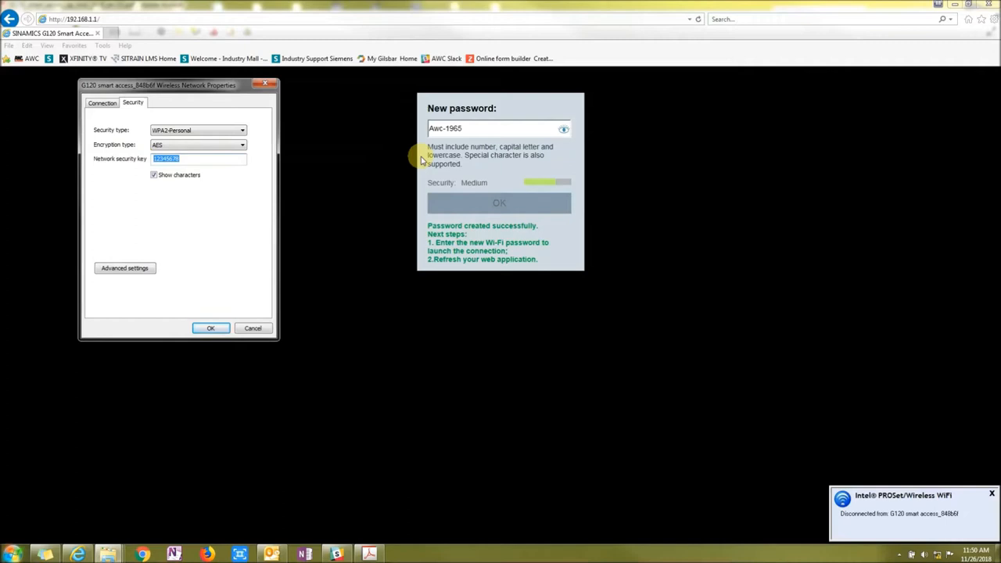
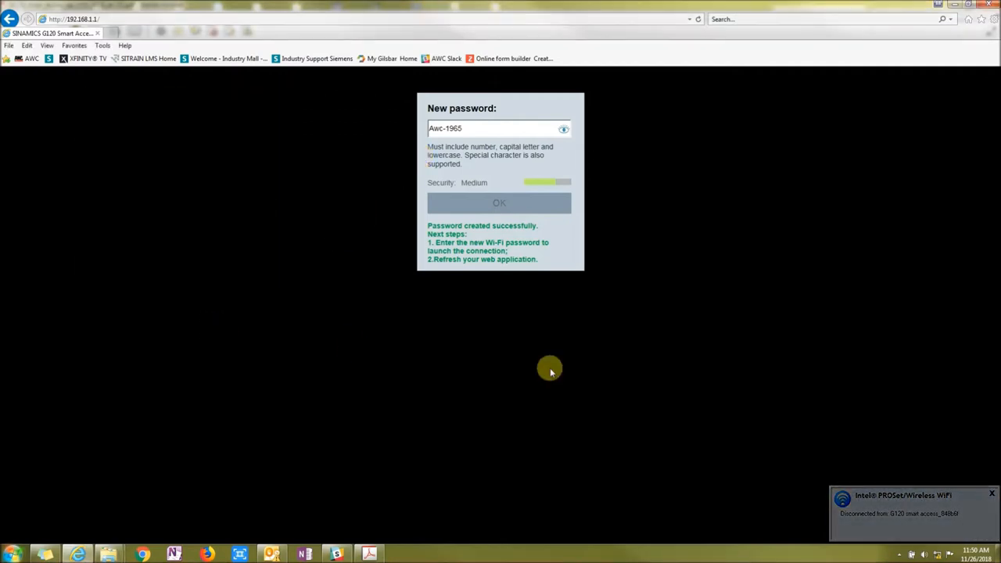
Reload the Smart Access web app so it starts initializing its database
click(936, 553)
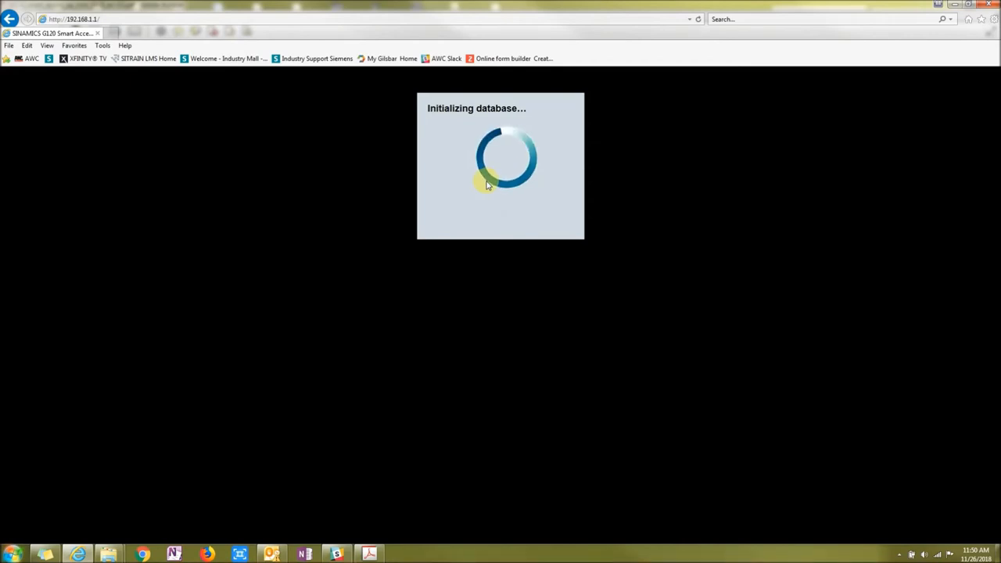
mouse_move(444, 192)
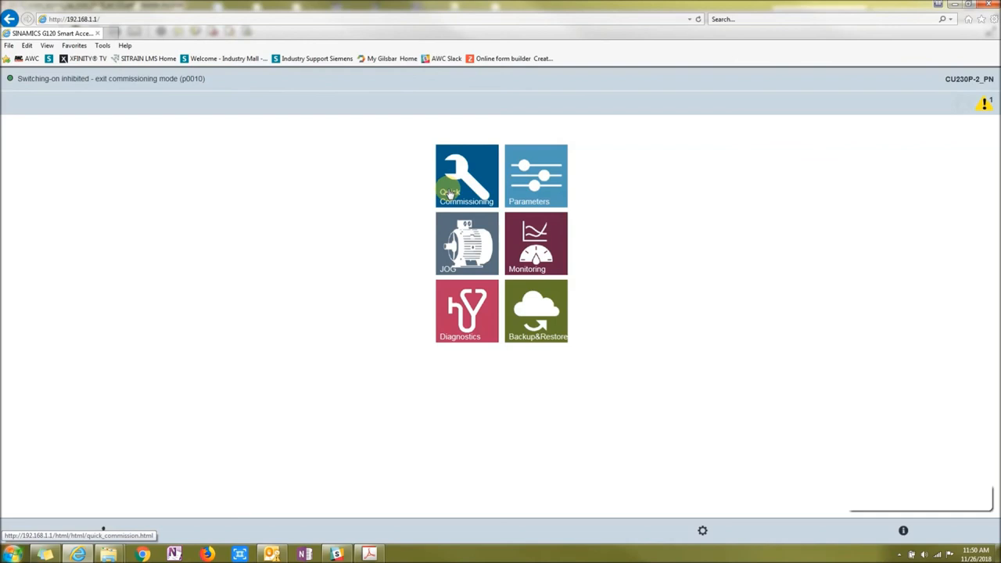
mouse_move(258, 191)
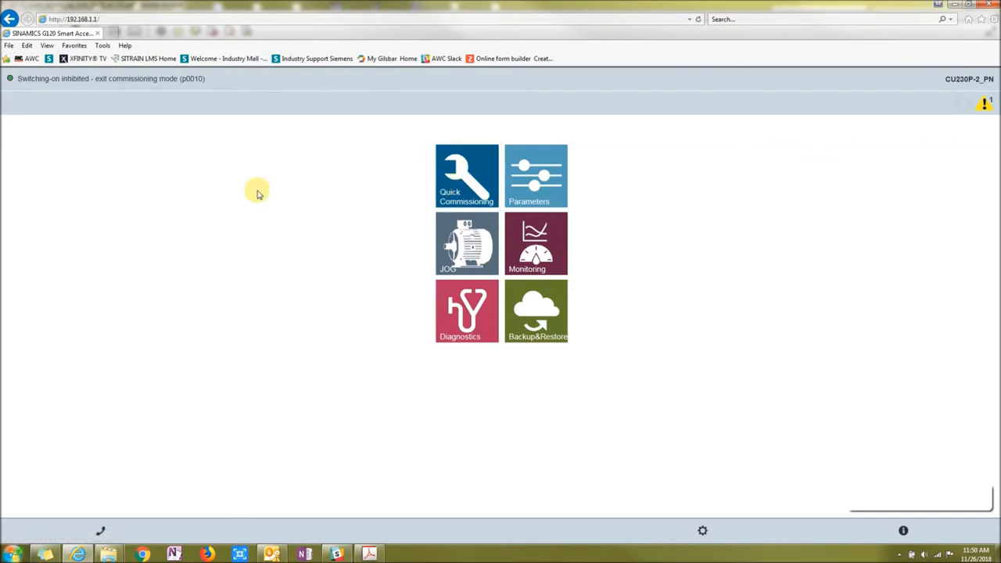